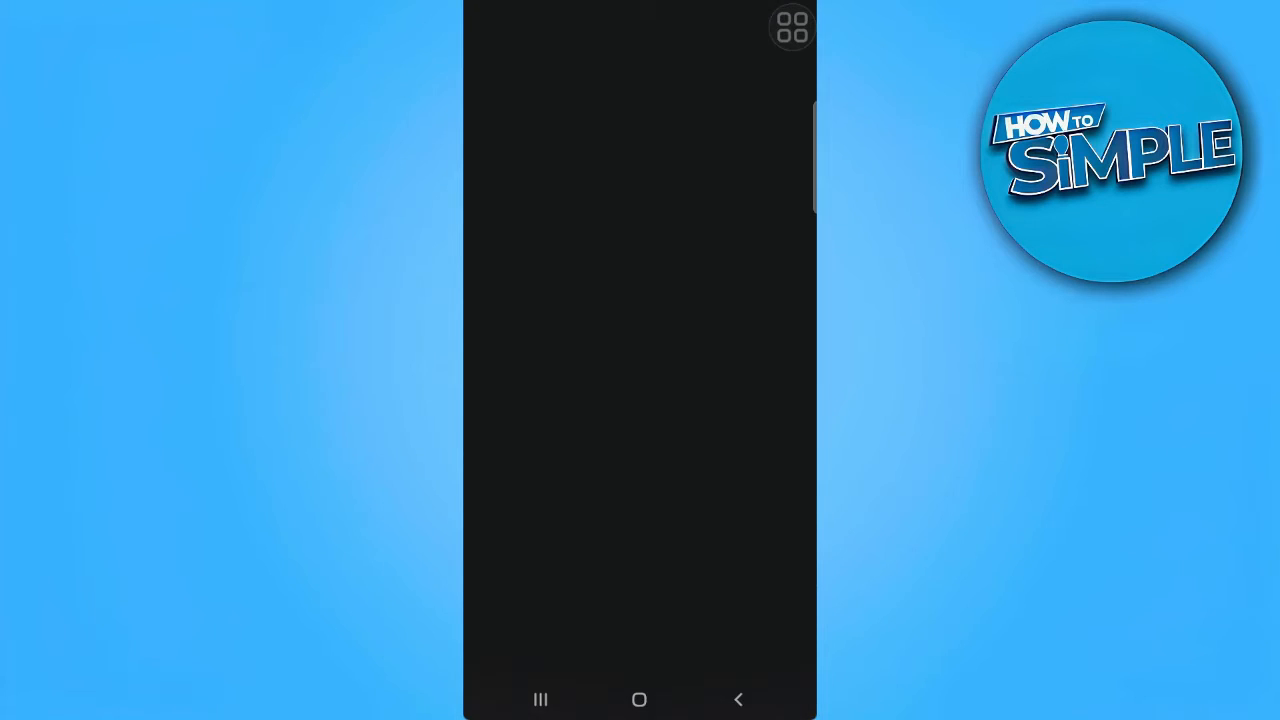
- Search Play Store for 'wha', choose the 'whatsapps apps' suggestion and open WhatsApp Messenger's page
type("wha")
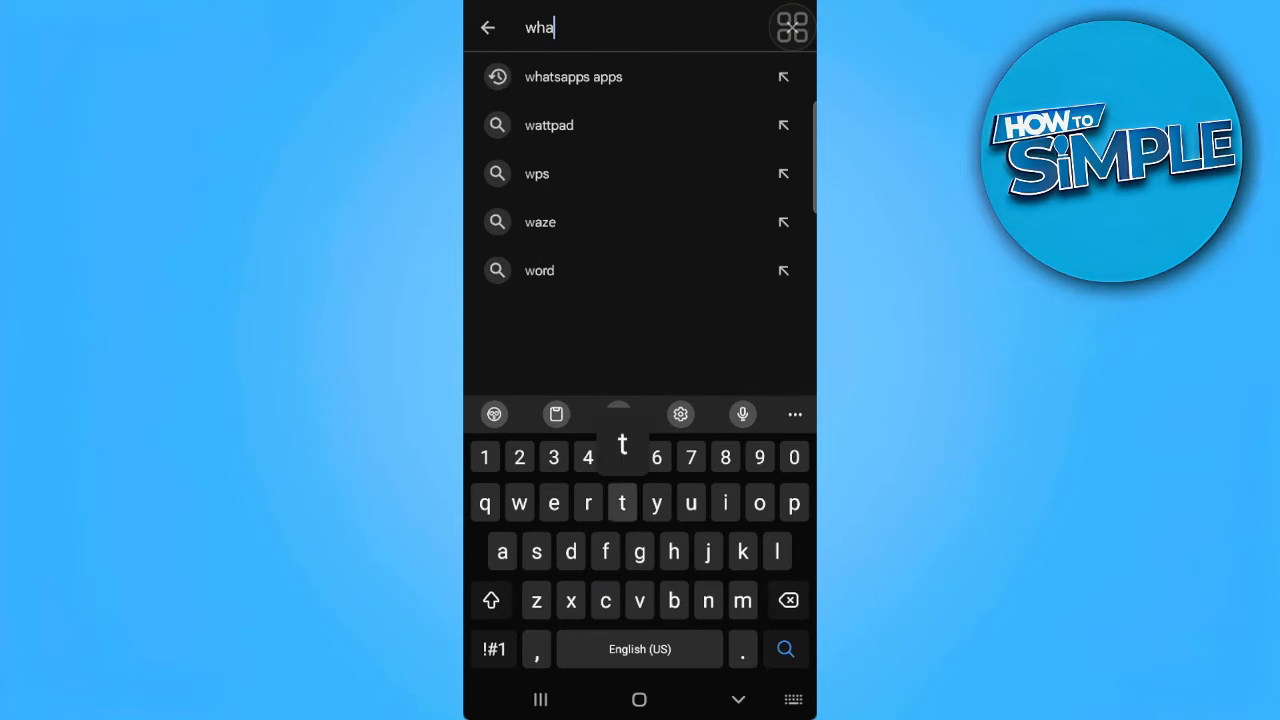
left_click(572, 76)
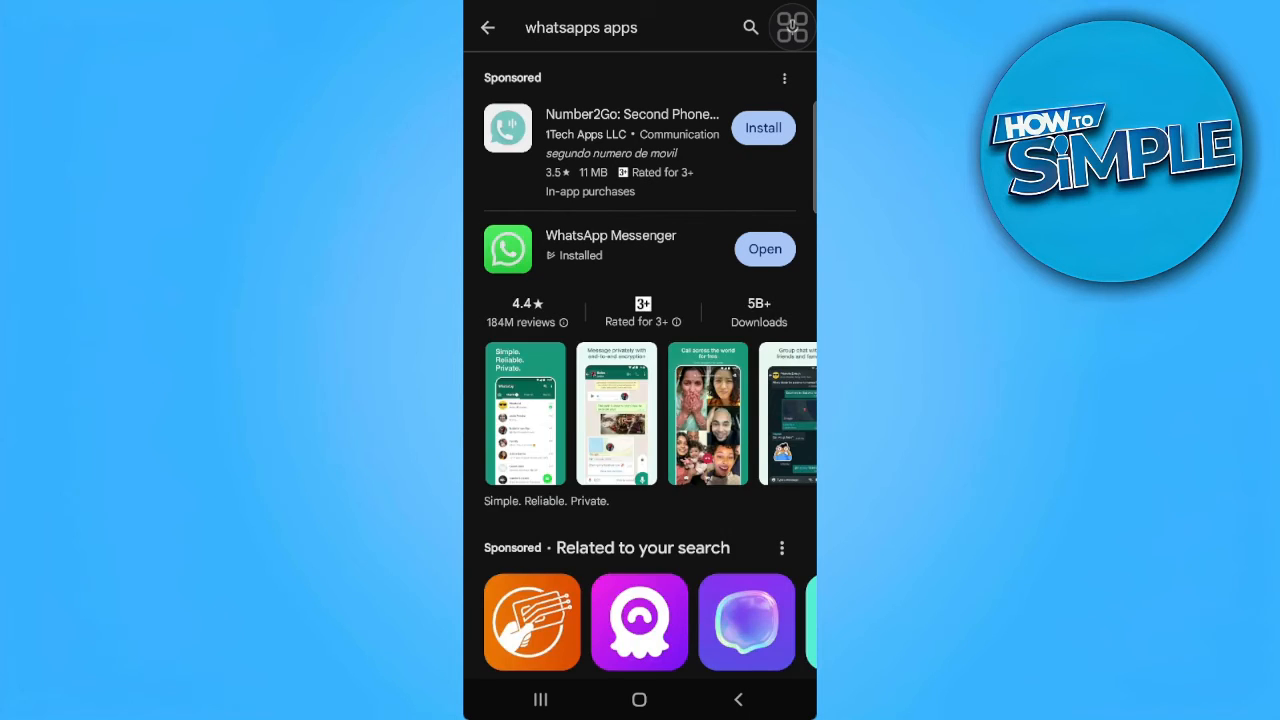
left_click(780, 308)
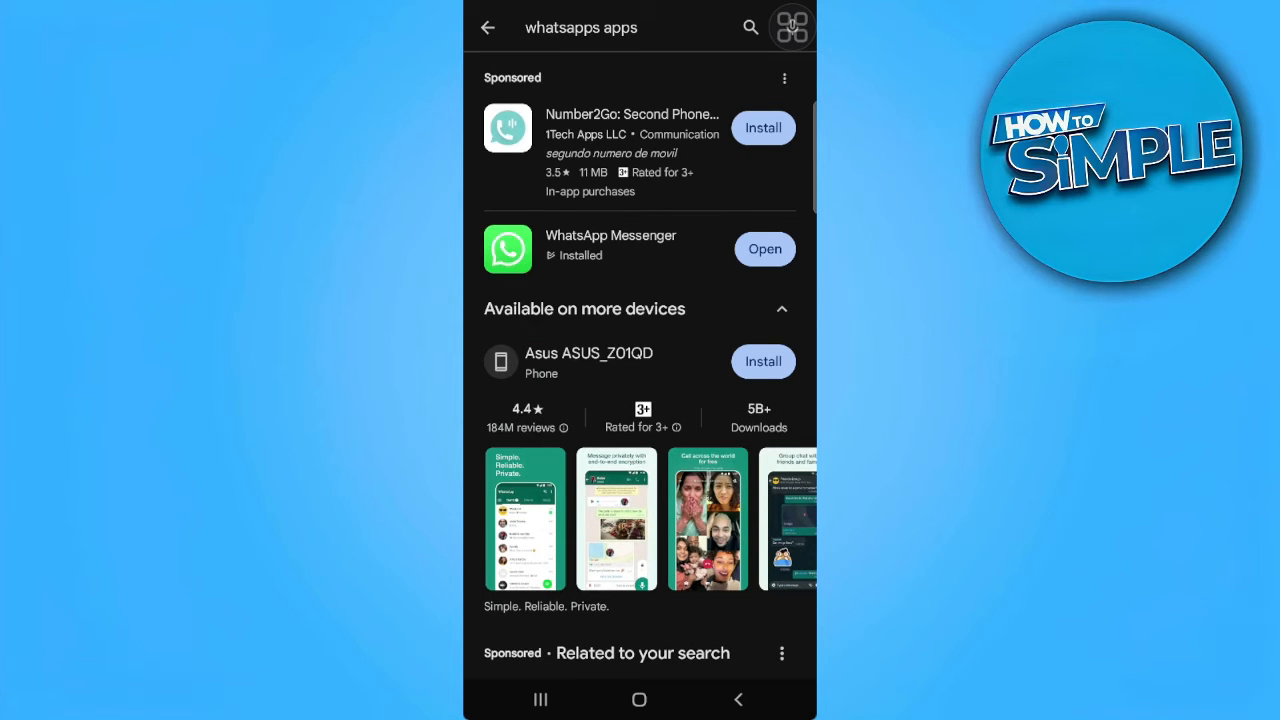
left_click(610, 248)
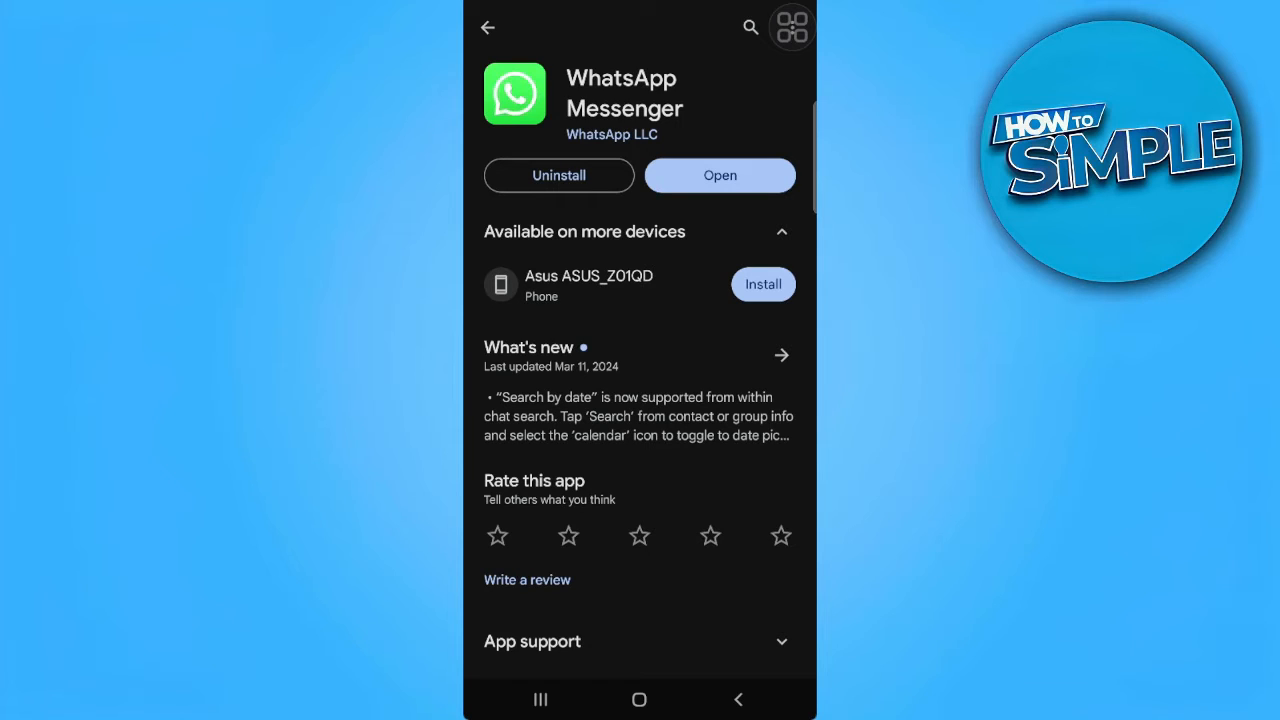
left_click(640, 700)
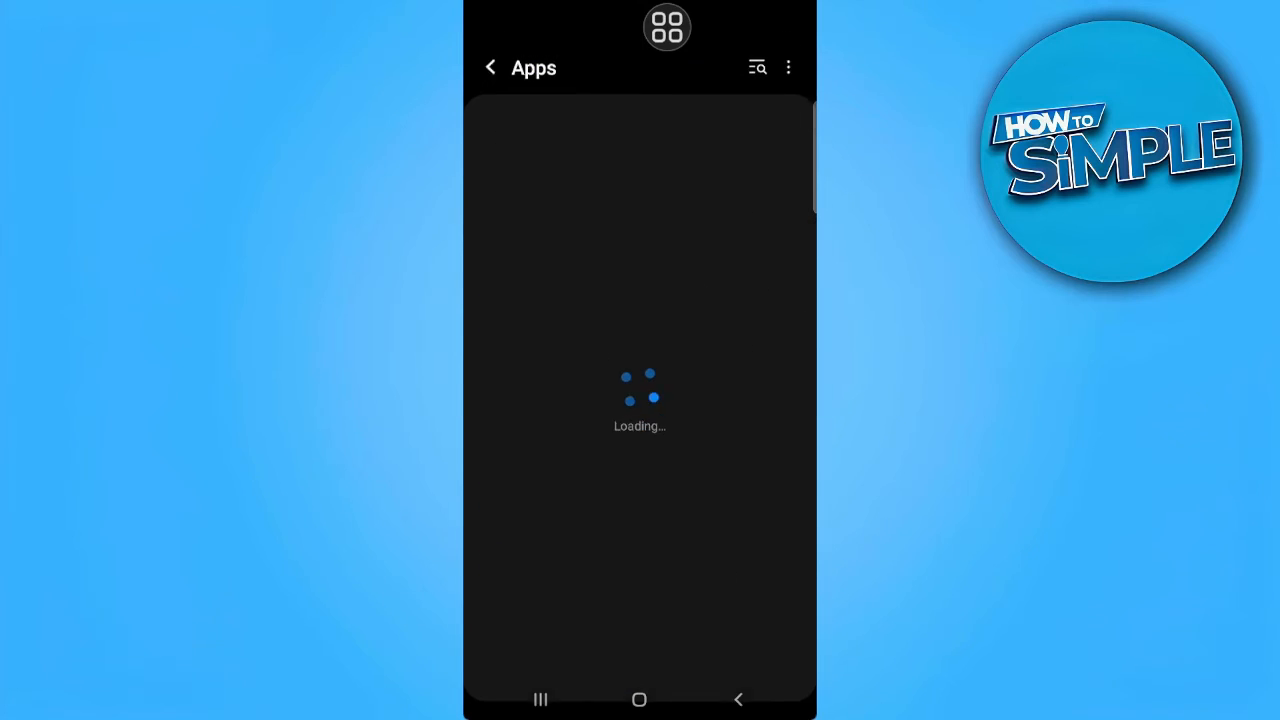
- Find WhatsApp via 'whats' in Apps, clear its cache to 0 B, and return Home
left_click(756, 68)
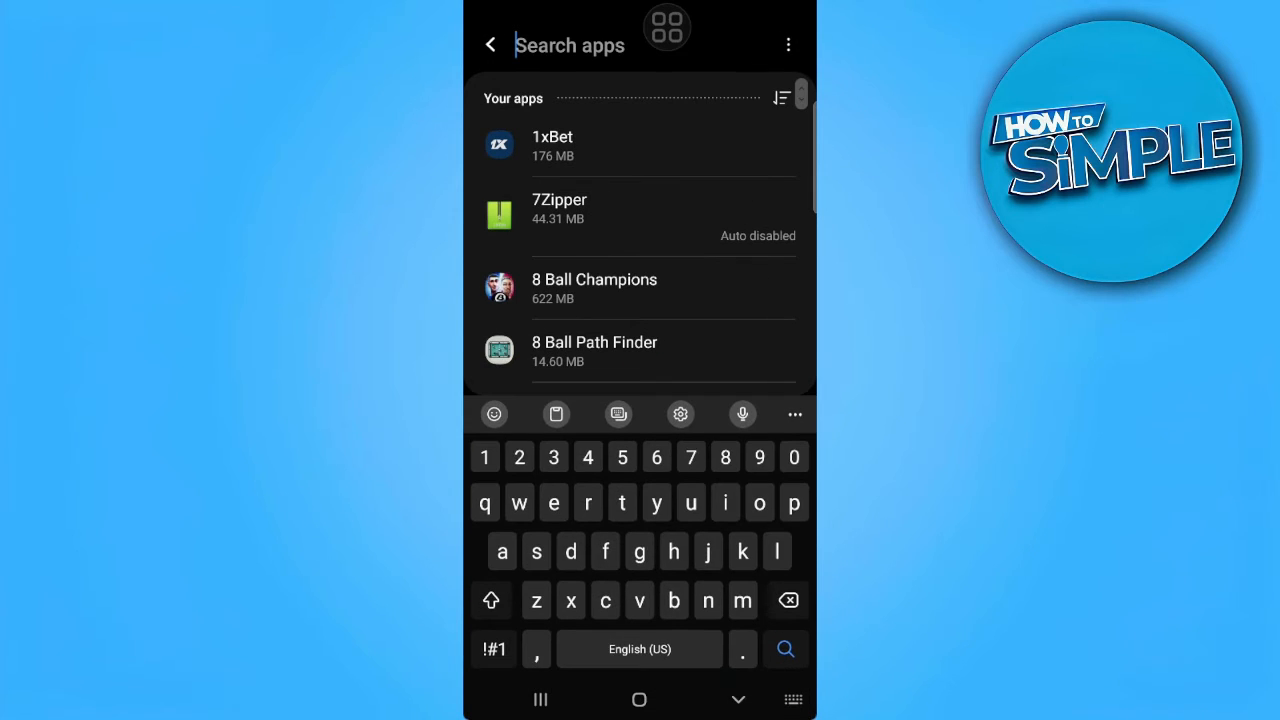
type("whats")
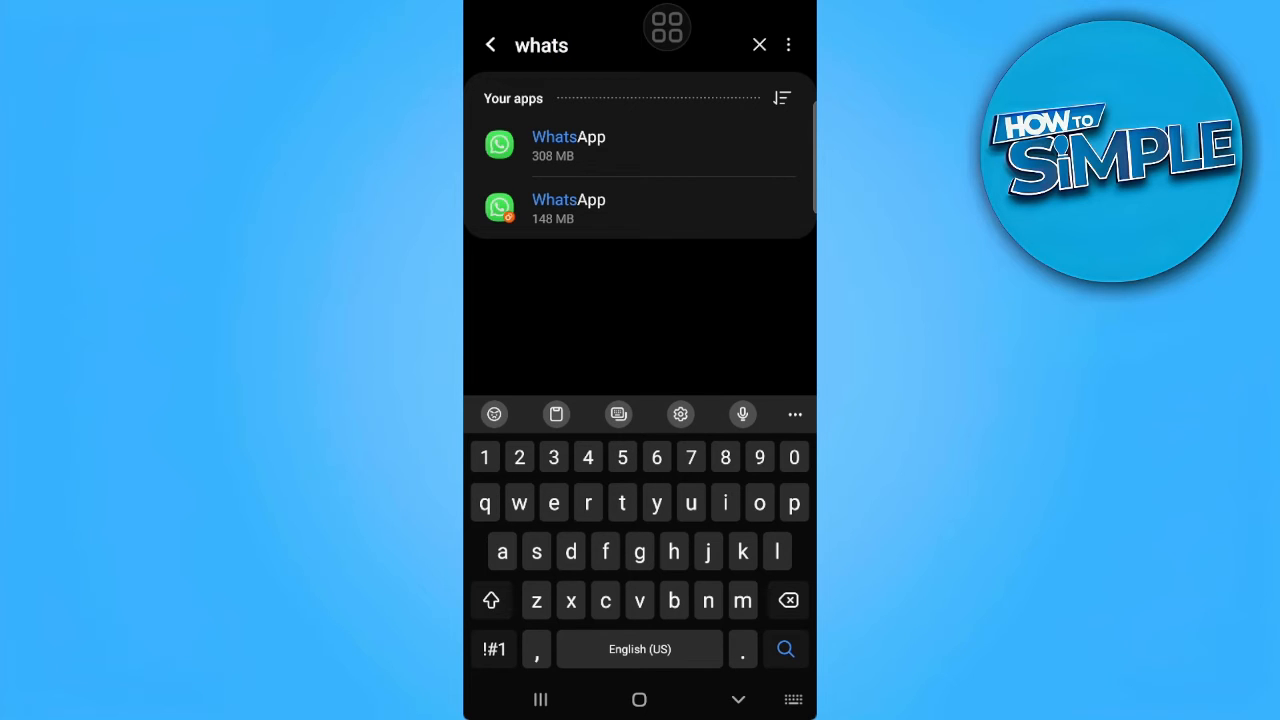
left_click(758, 44)
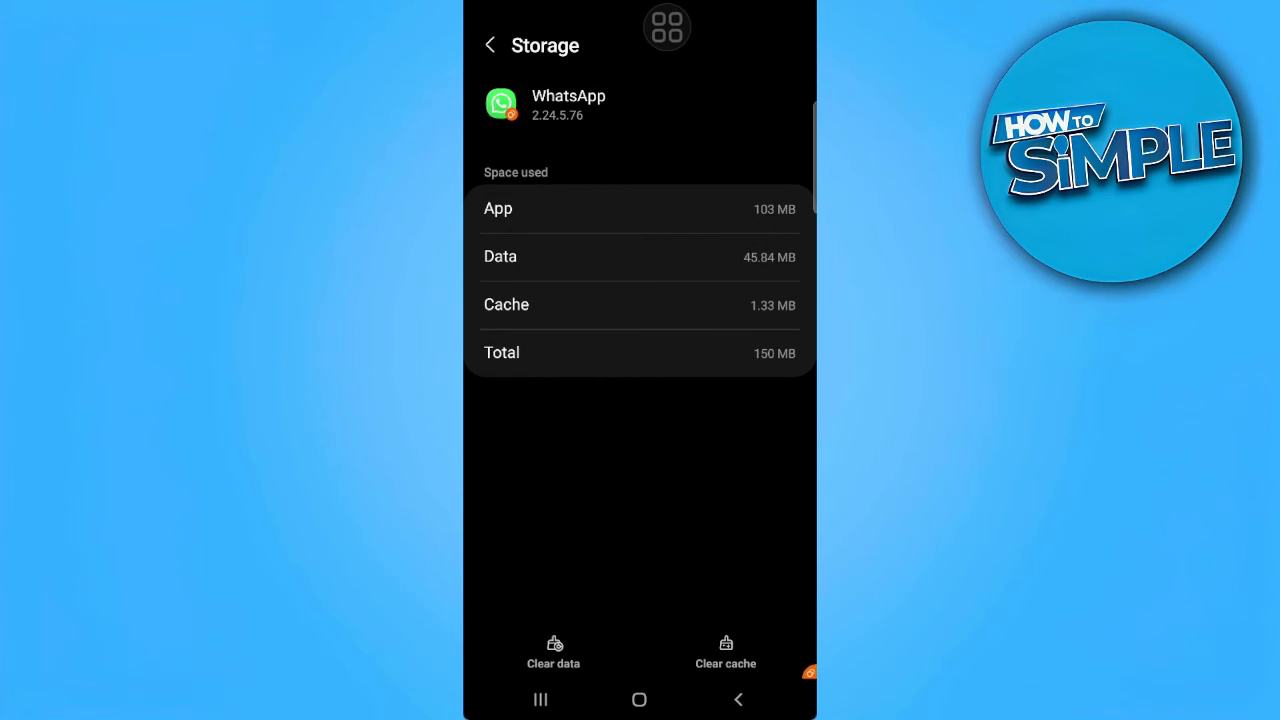
left_click(724, 656)
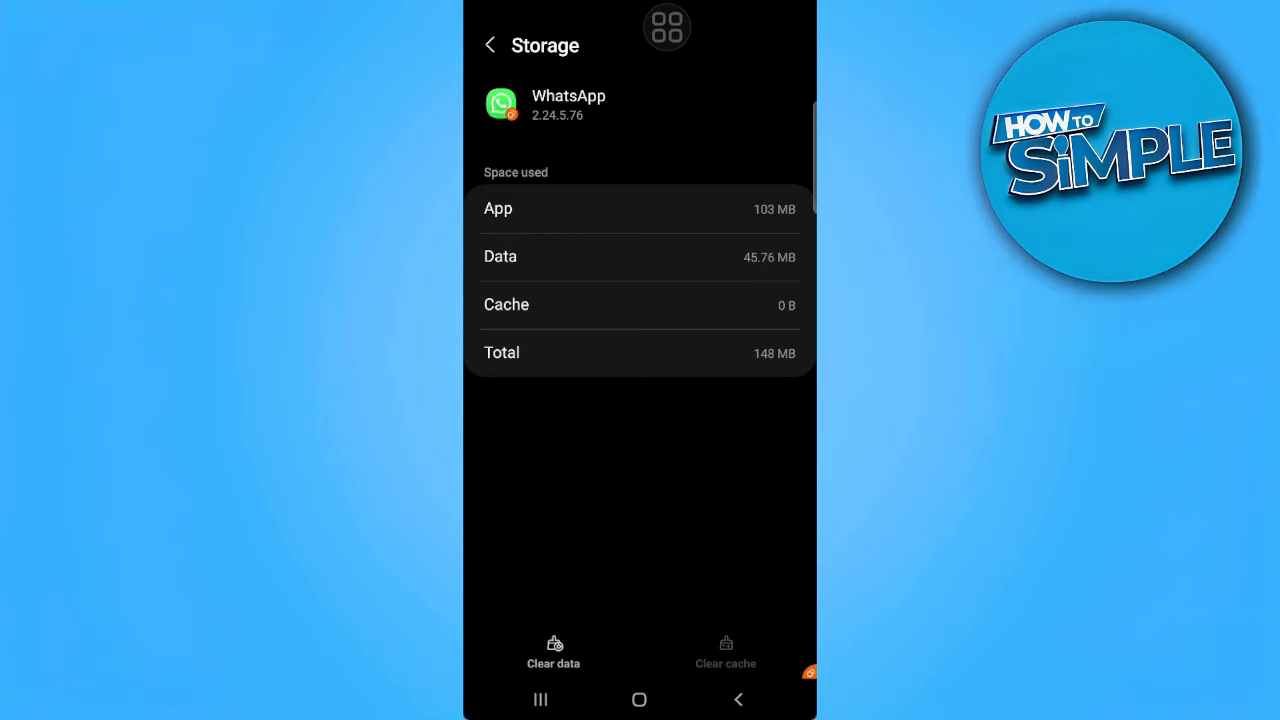
left_click(640, 700)
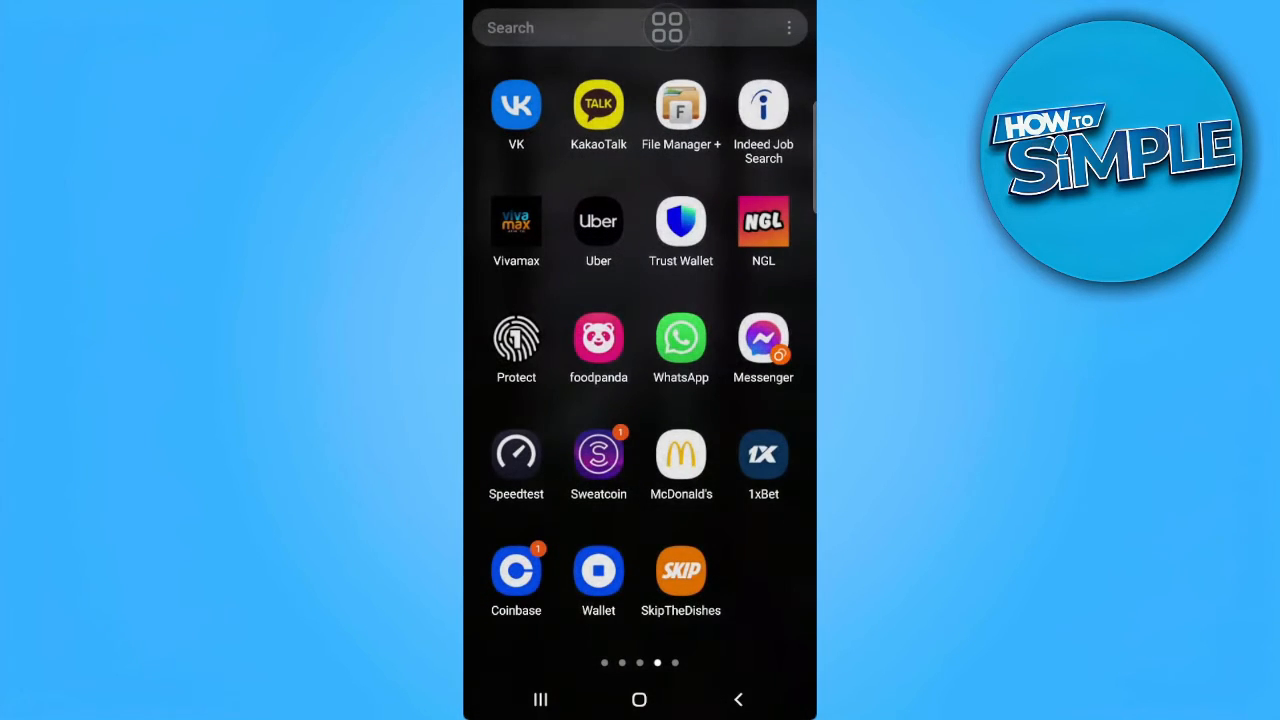
- Launch WhatsApp into a chat and scroll through the Cuppy coffee-cup sticker pack
left_click(680, 336)
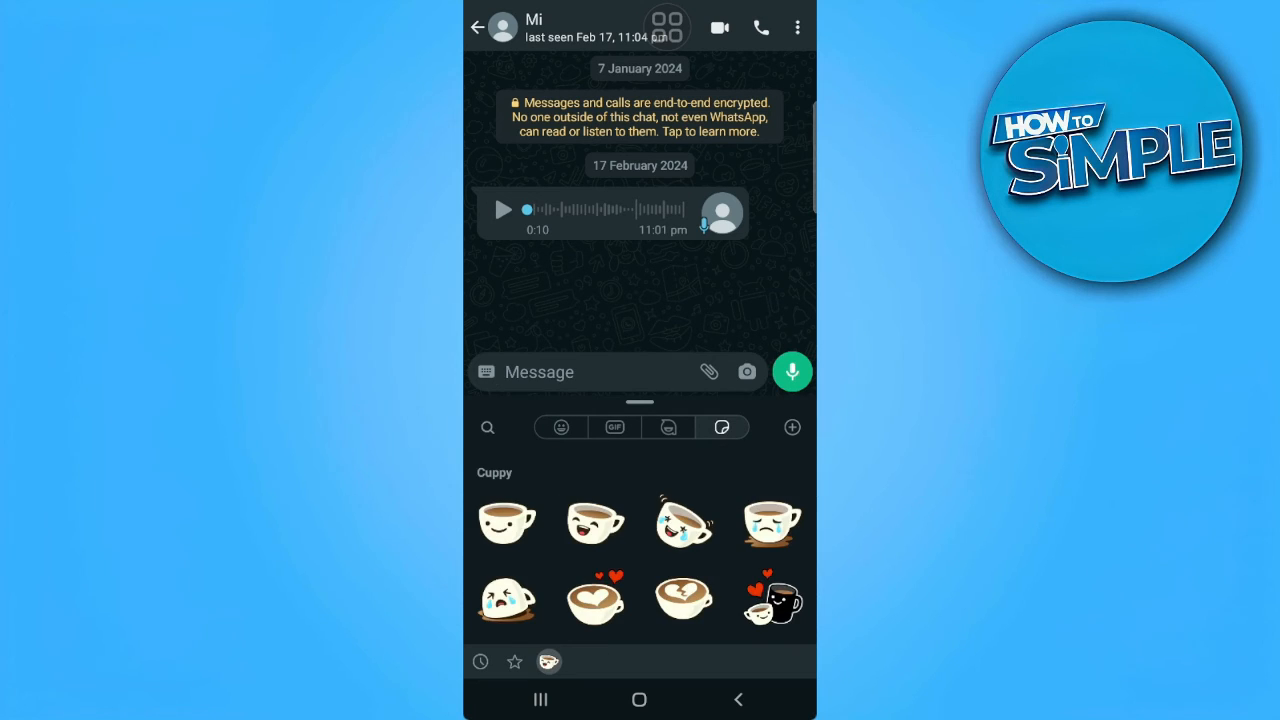
scroll("down", 3)
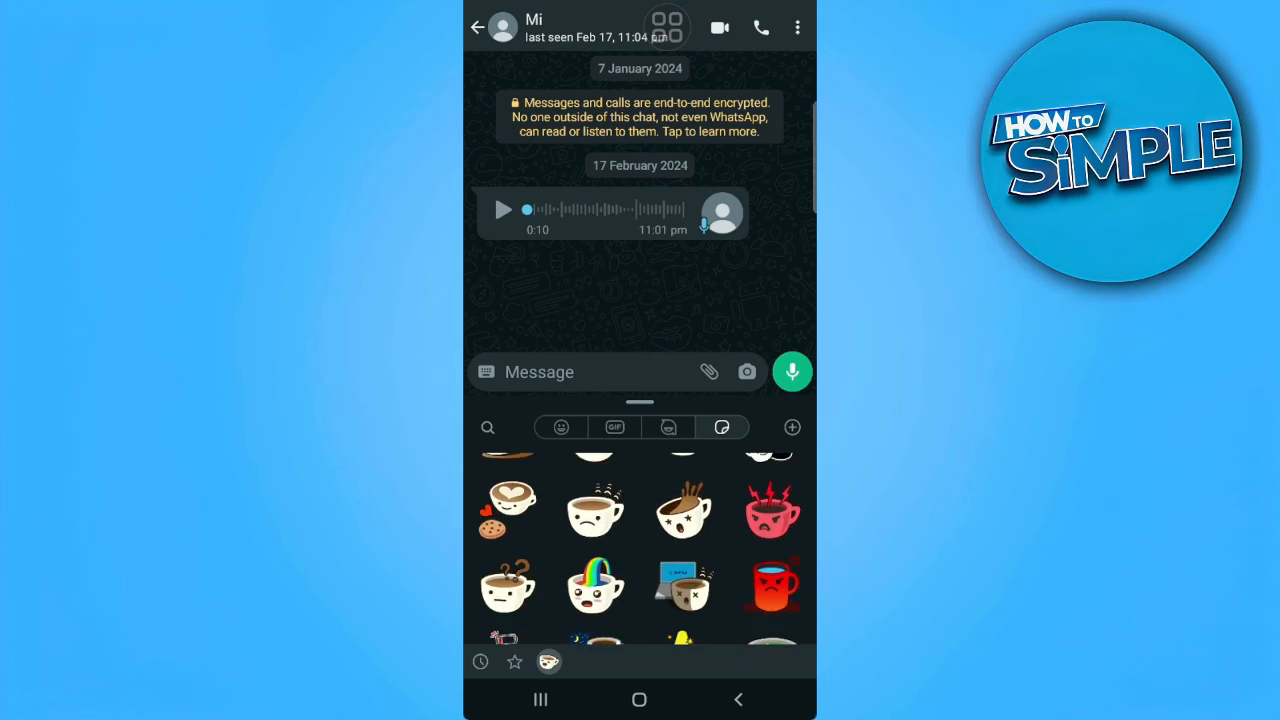
scroll("down", 3)
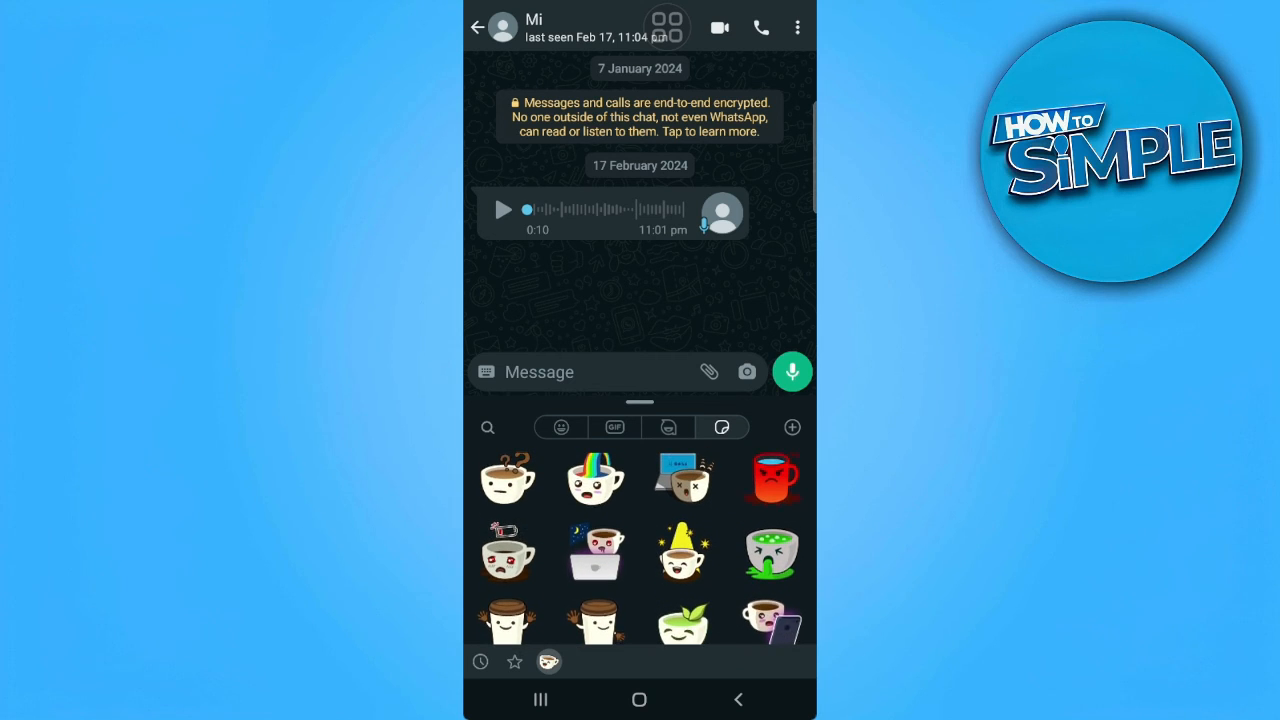